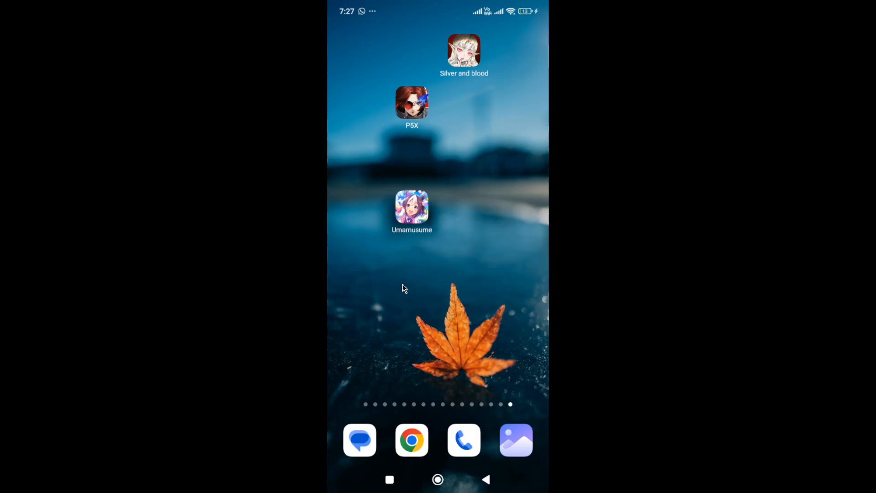
pyautogui.moveTo(443, 311)
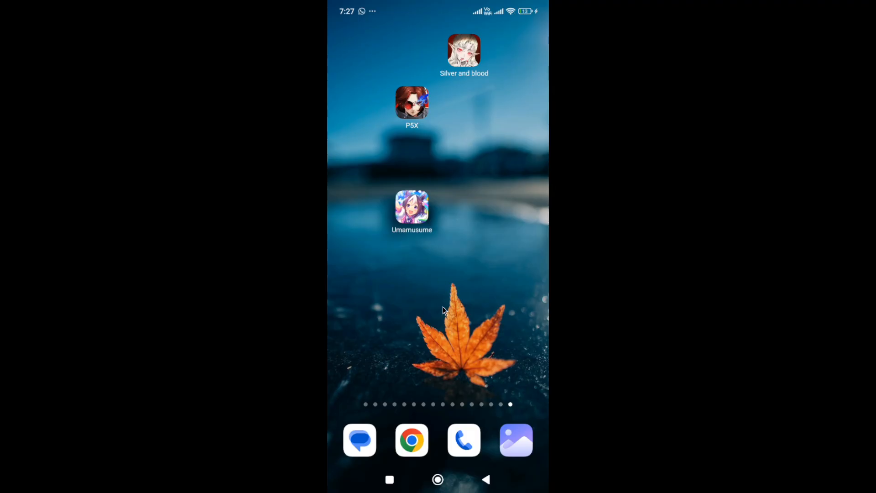
pyautogui.moveTo(434, 218)
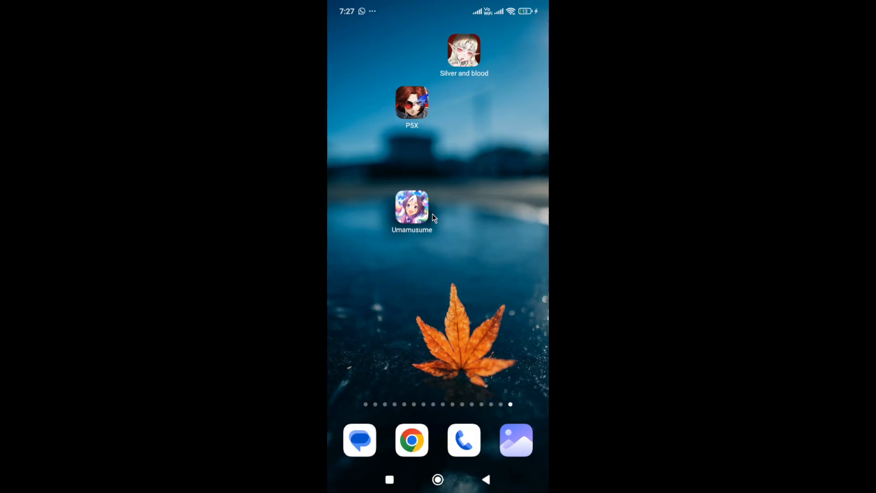
pyautogui.moveTo(474, 195)
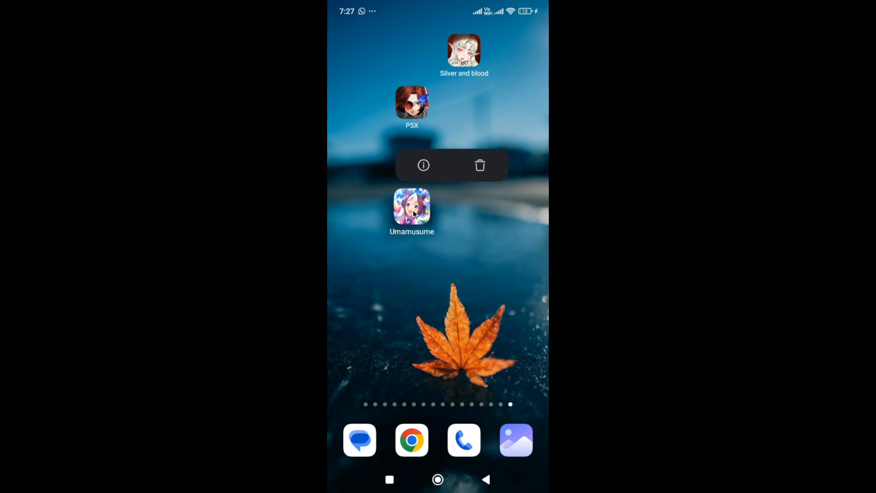
# Open Umamusume's App info page showing version 1.9.8 and 397 MB storage.
pyautogui.click(423, 165)
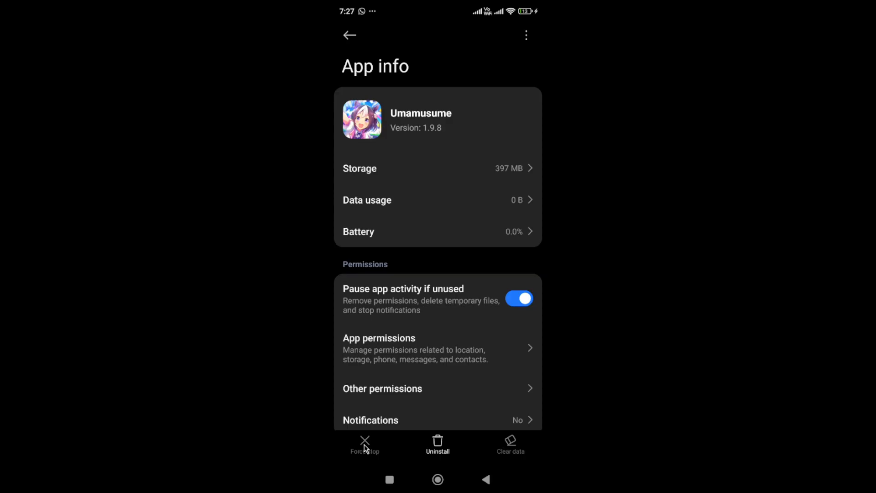
pyautogui.click(379, 338)
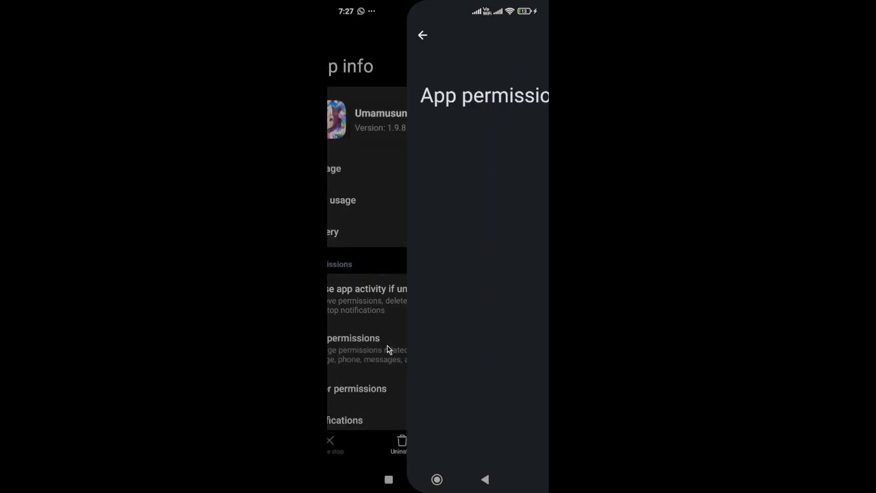
pyautogui.click(353, 337)
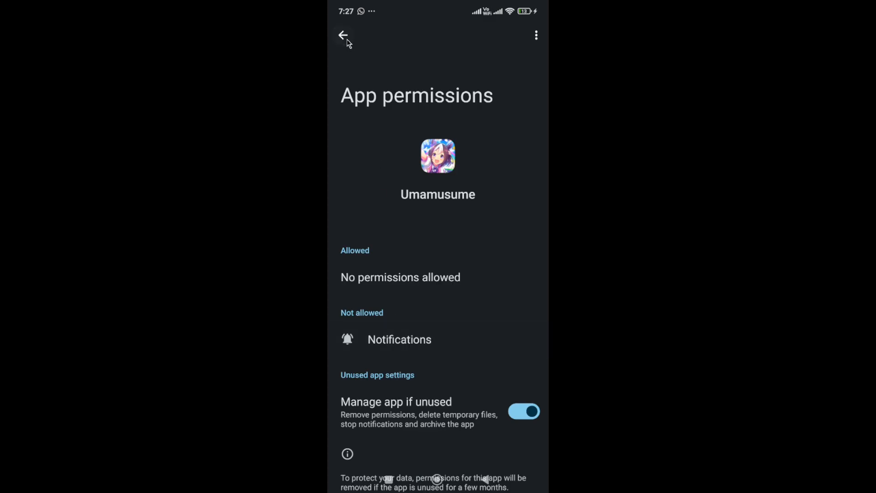
pyautogui.click(344, 35)
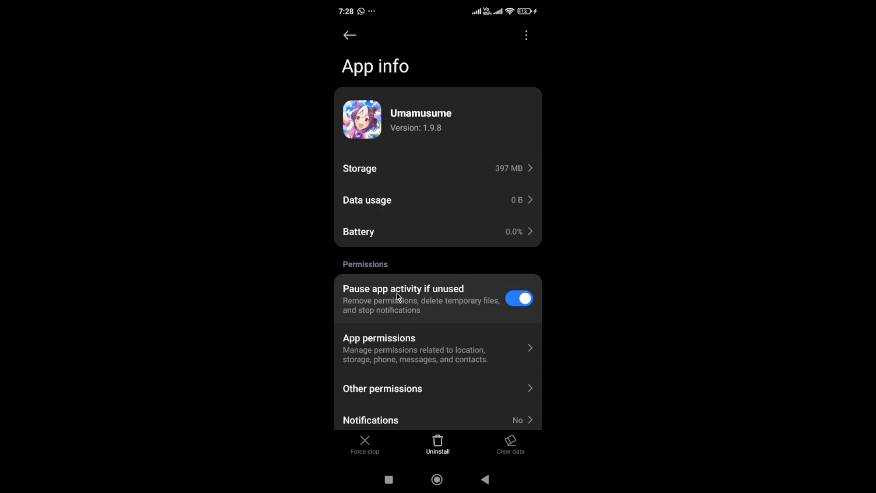
# Return to the home screen with the Umamusume, PSX and Silver and blood icons.
pyautogui.click(437, 479)
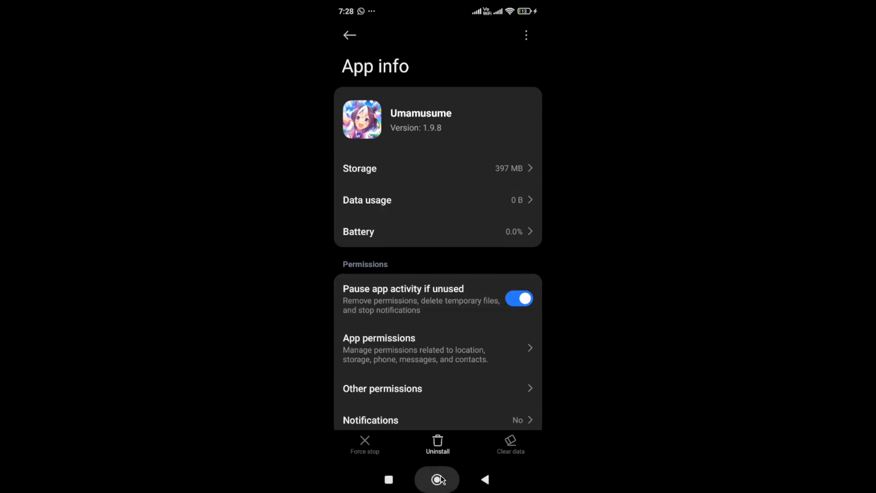
pyautogui.click(437, 479)
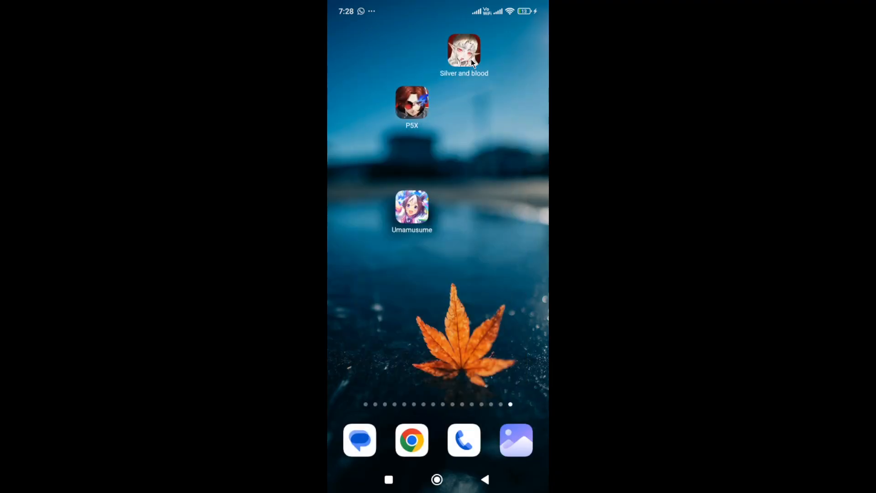
pyautogui.moveTo(473, 63)
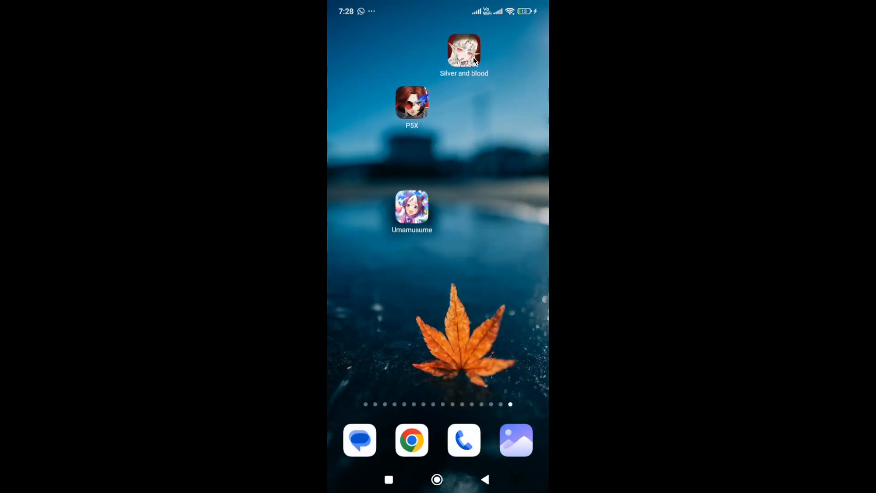